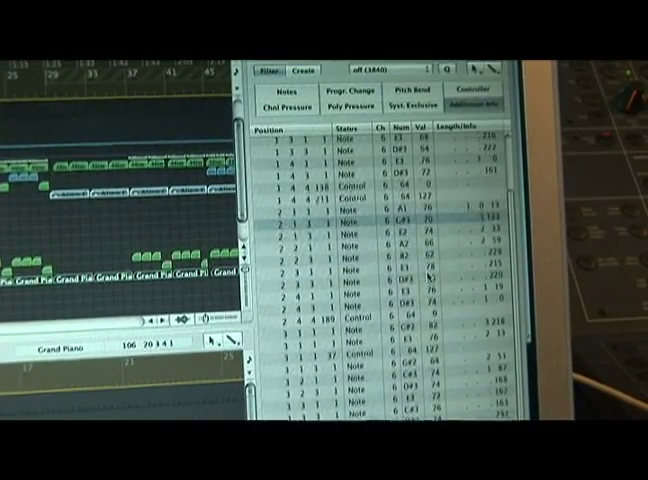
scroll("down", 3)
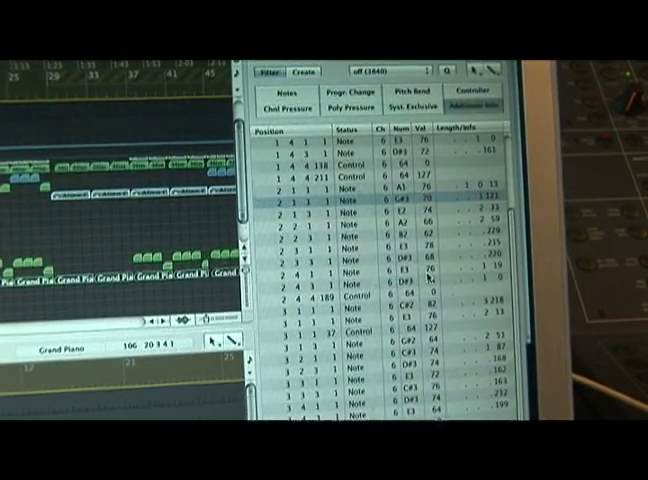